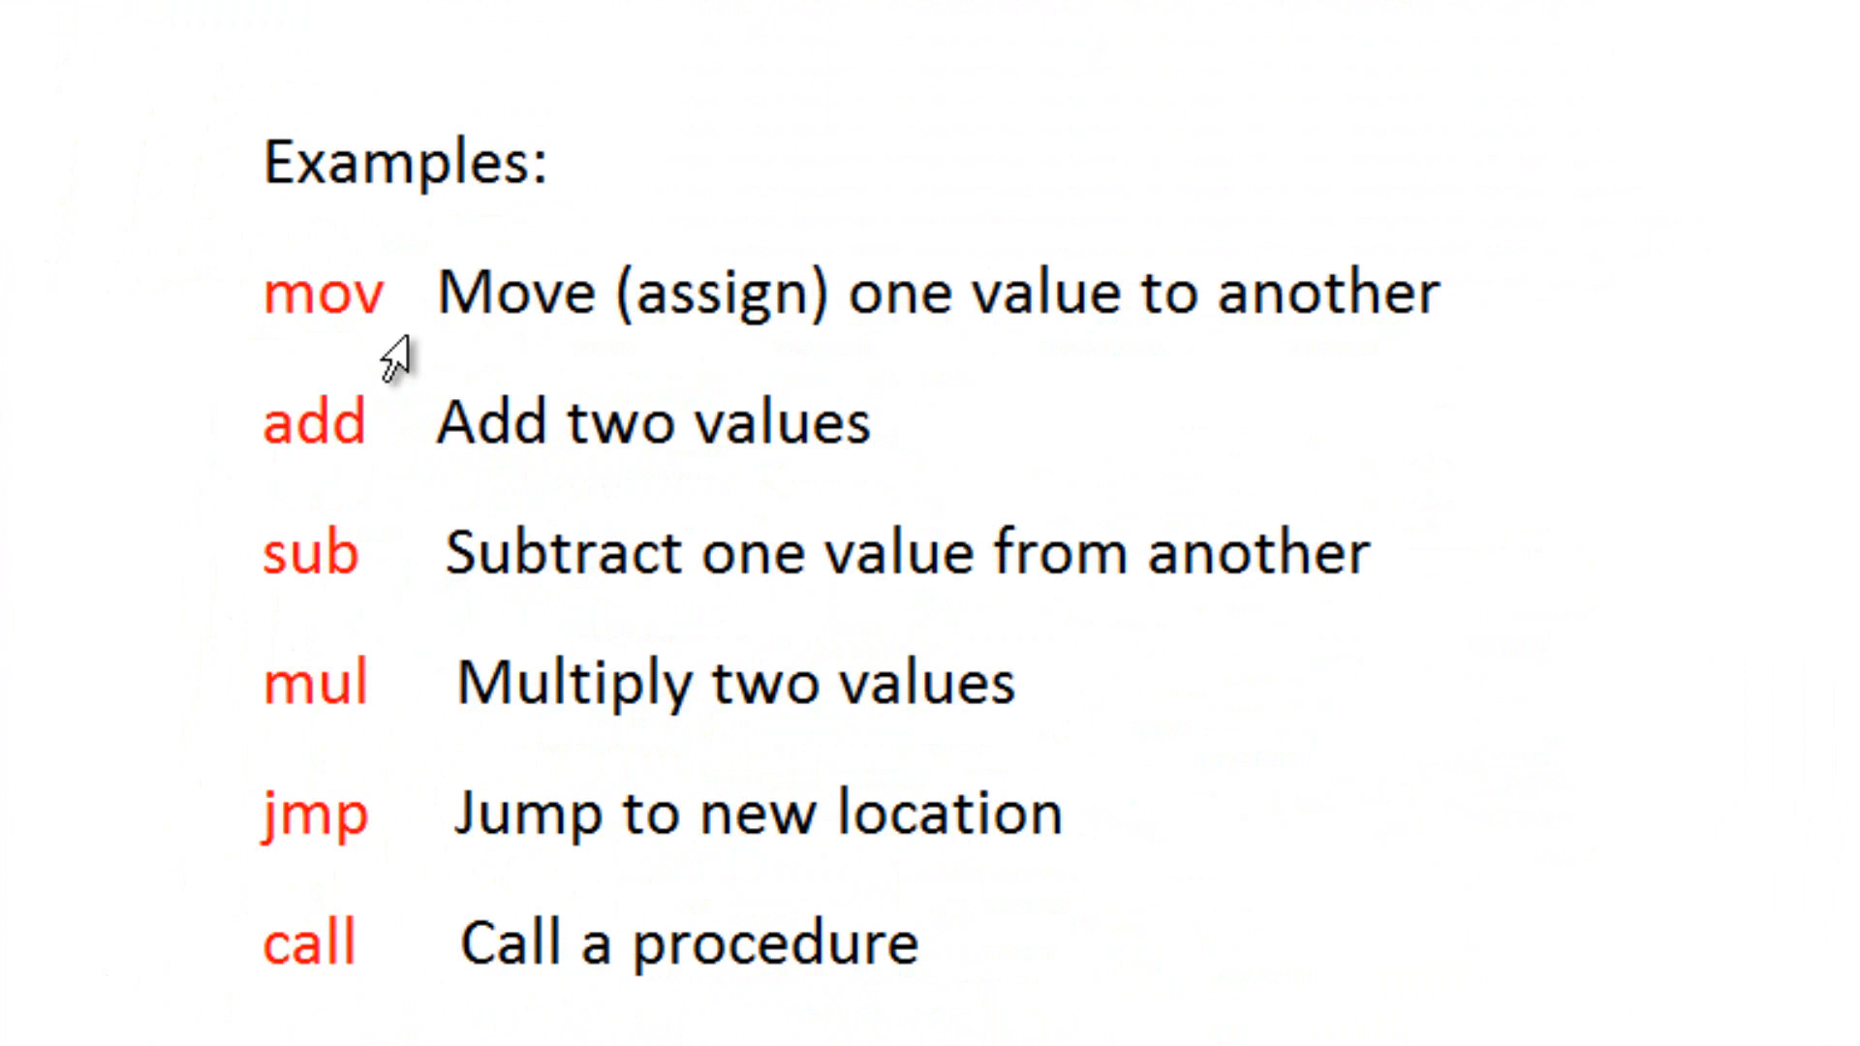
pyautogui.moveTo(671, 332)
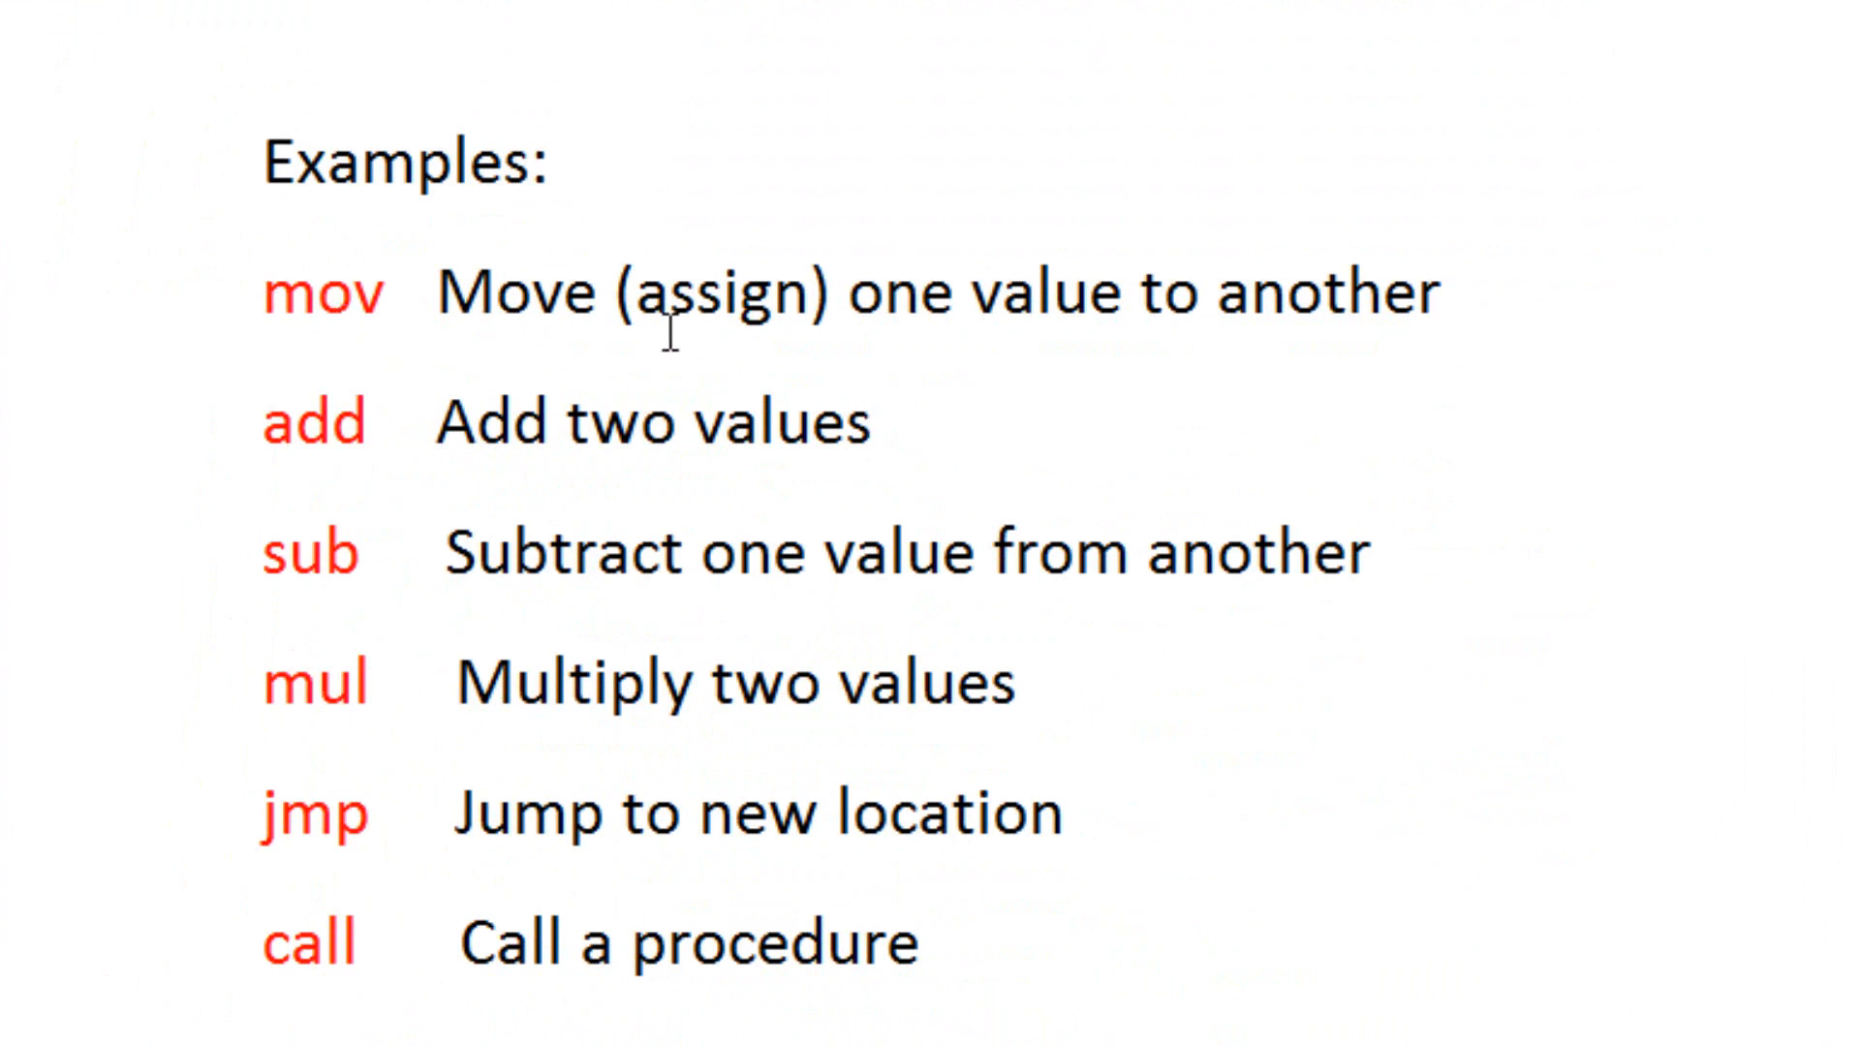
pyautogui.moveTo(1433, 324)
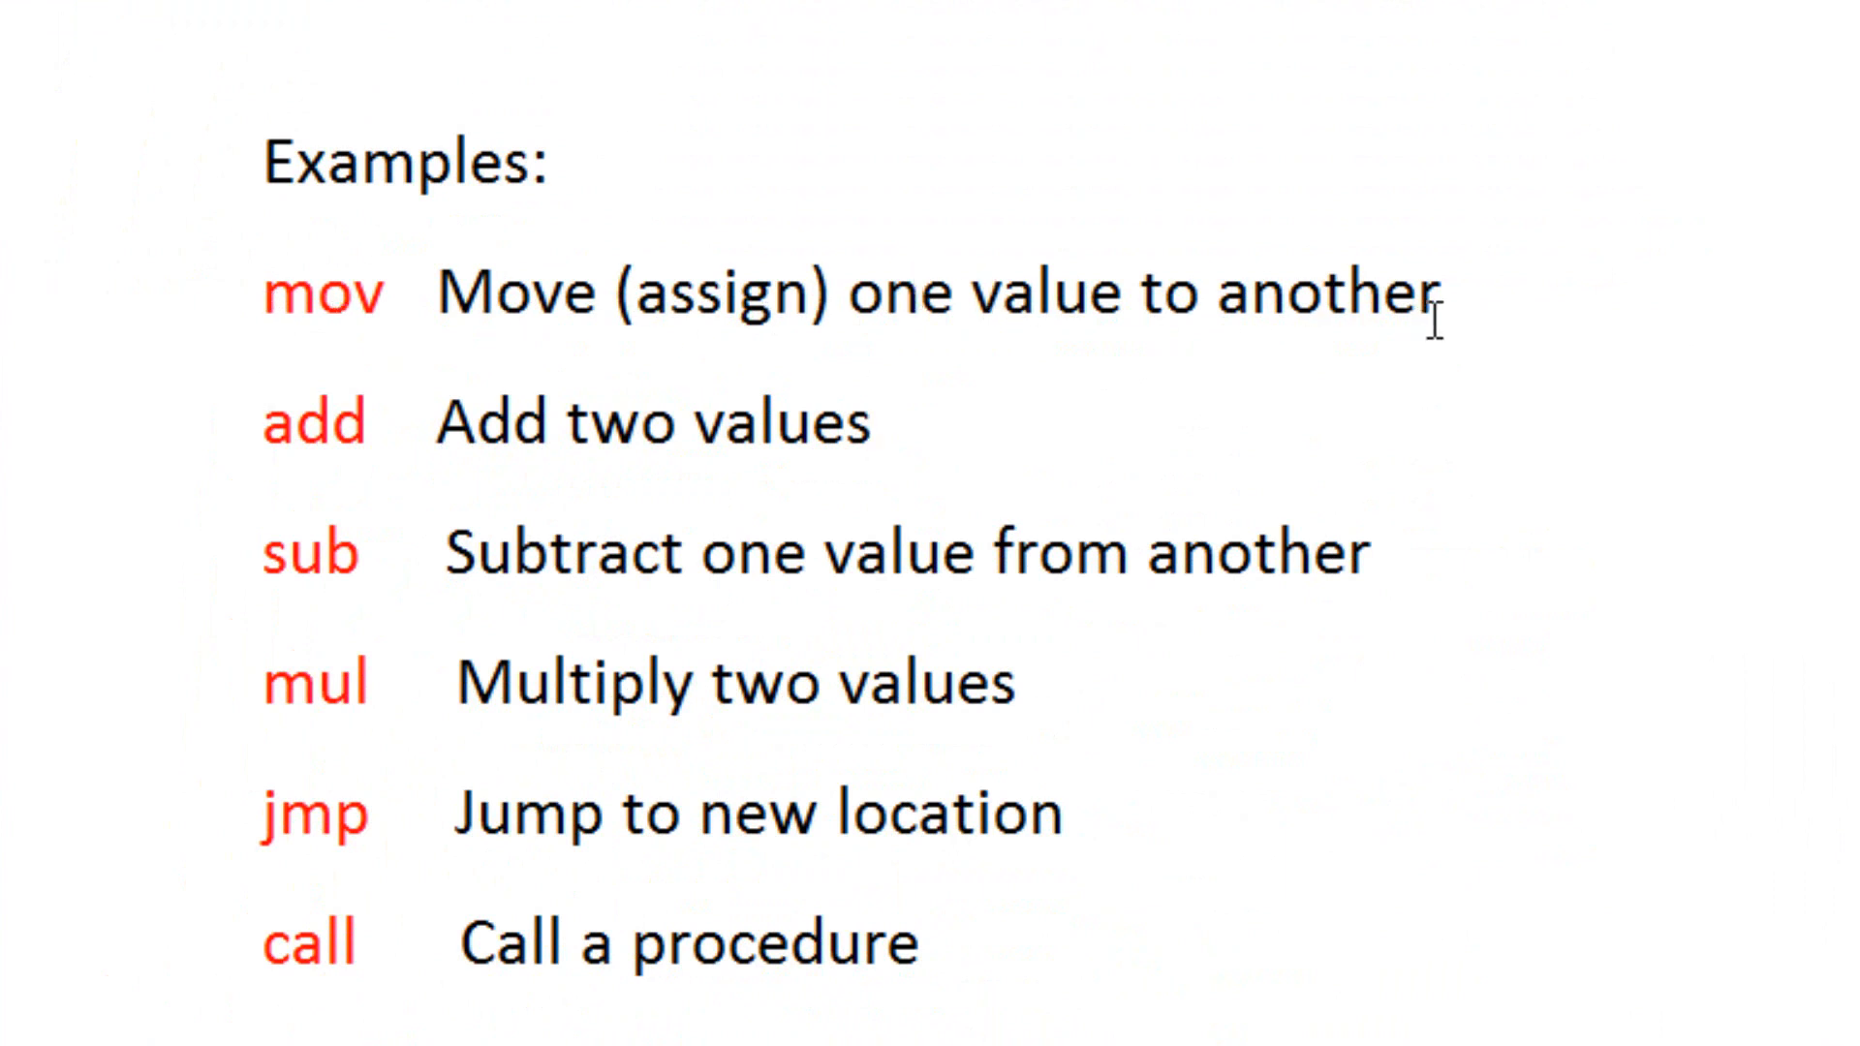
pyautogui.moveTo(401, 457)
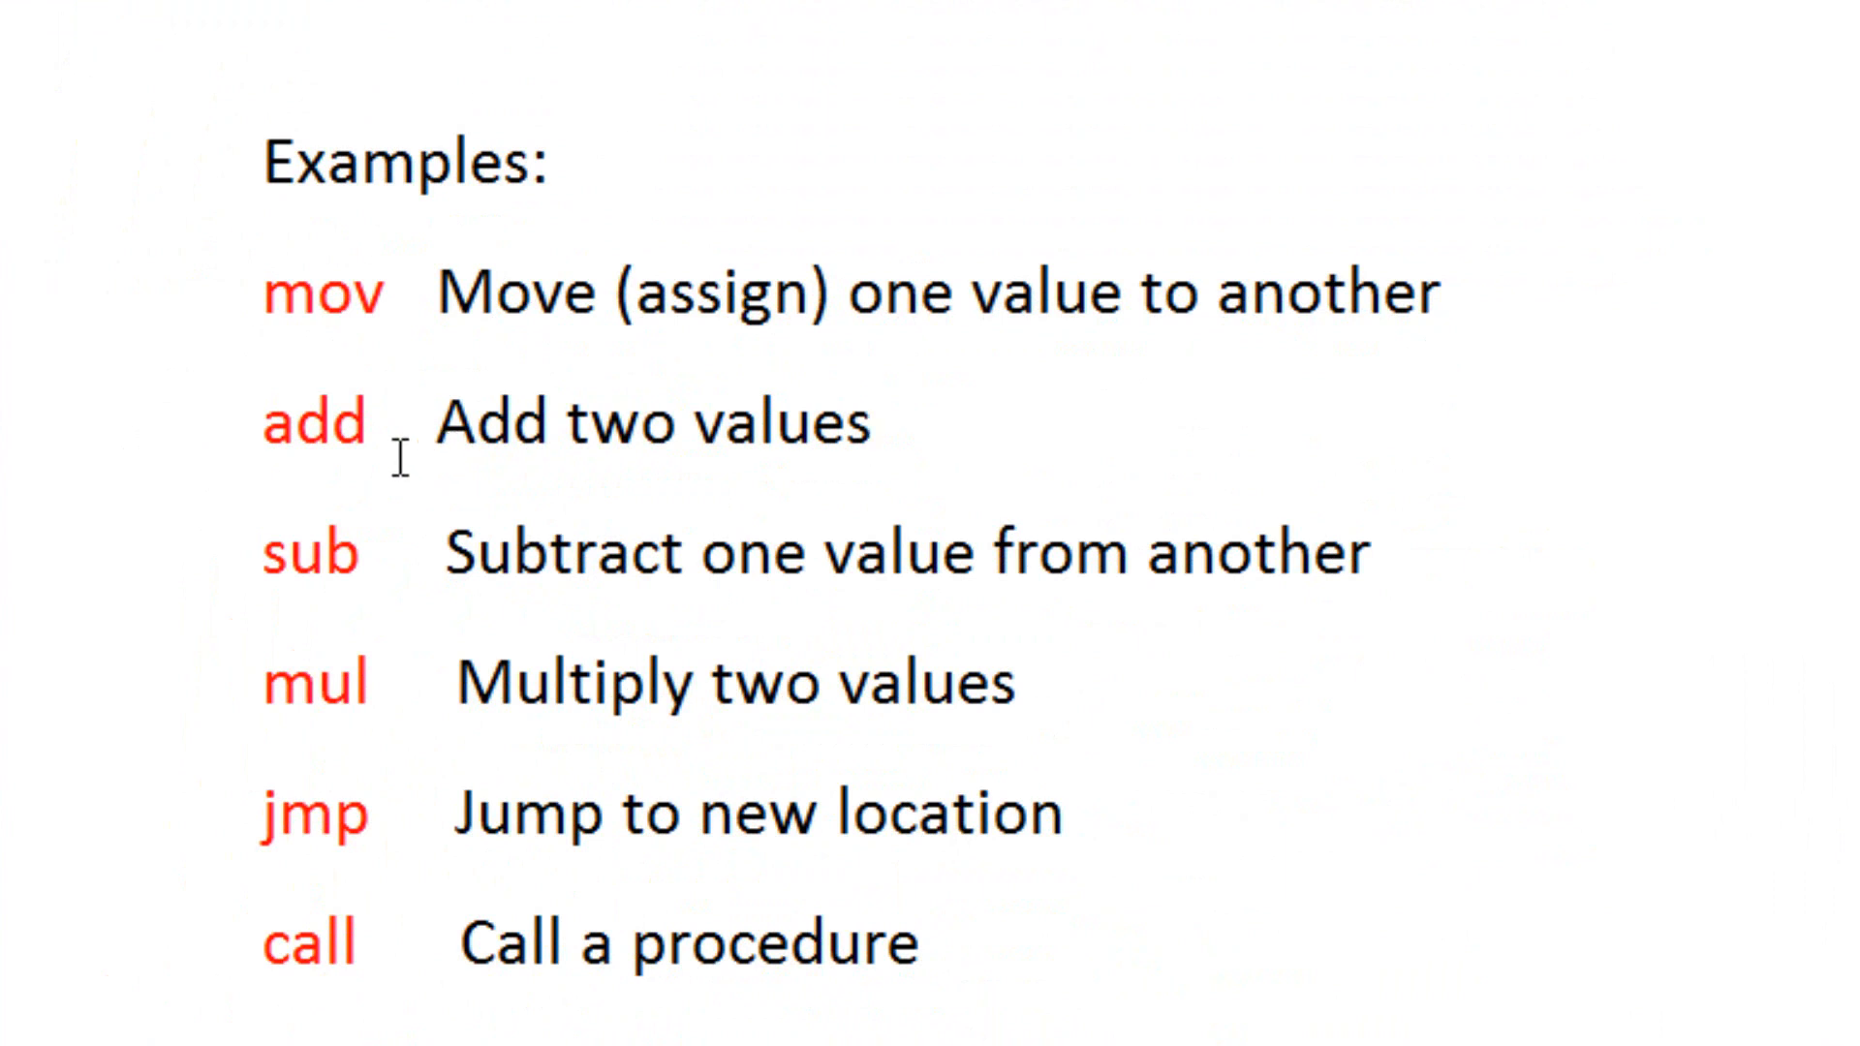
pyautogui.moveTo(252, 609)
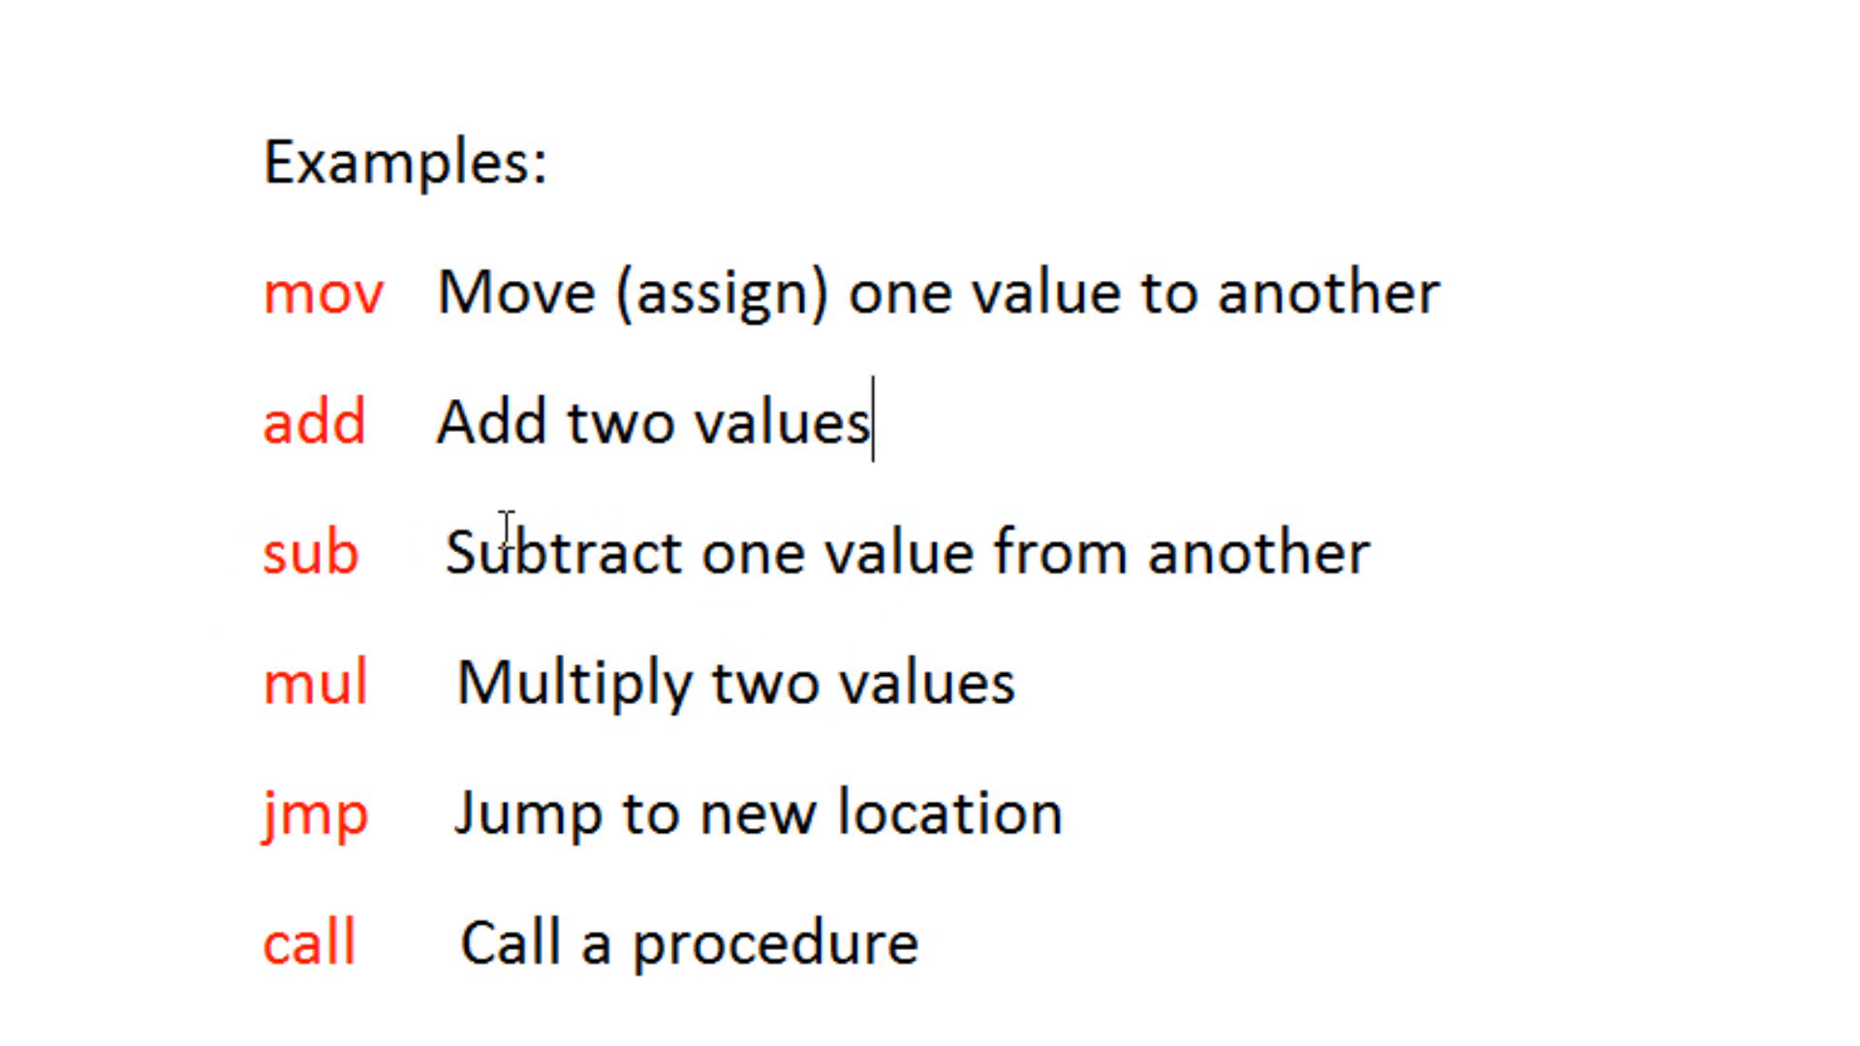
pyautogui.moveTo(347, 682)
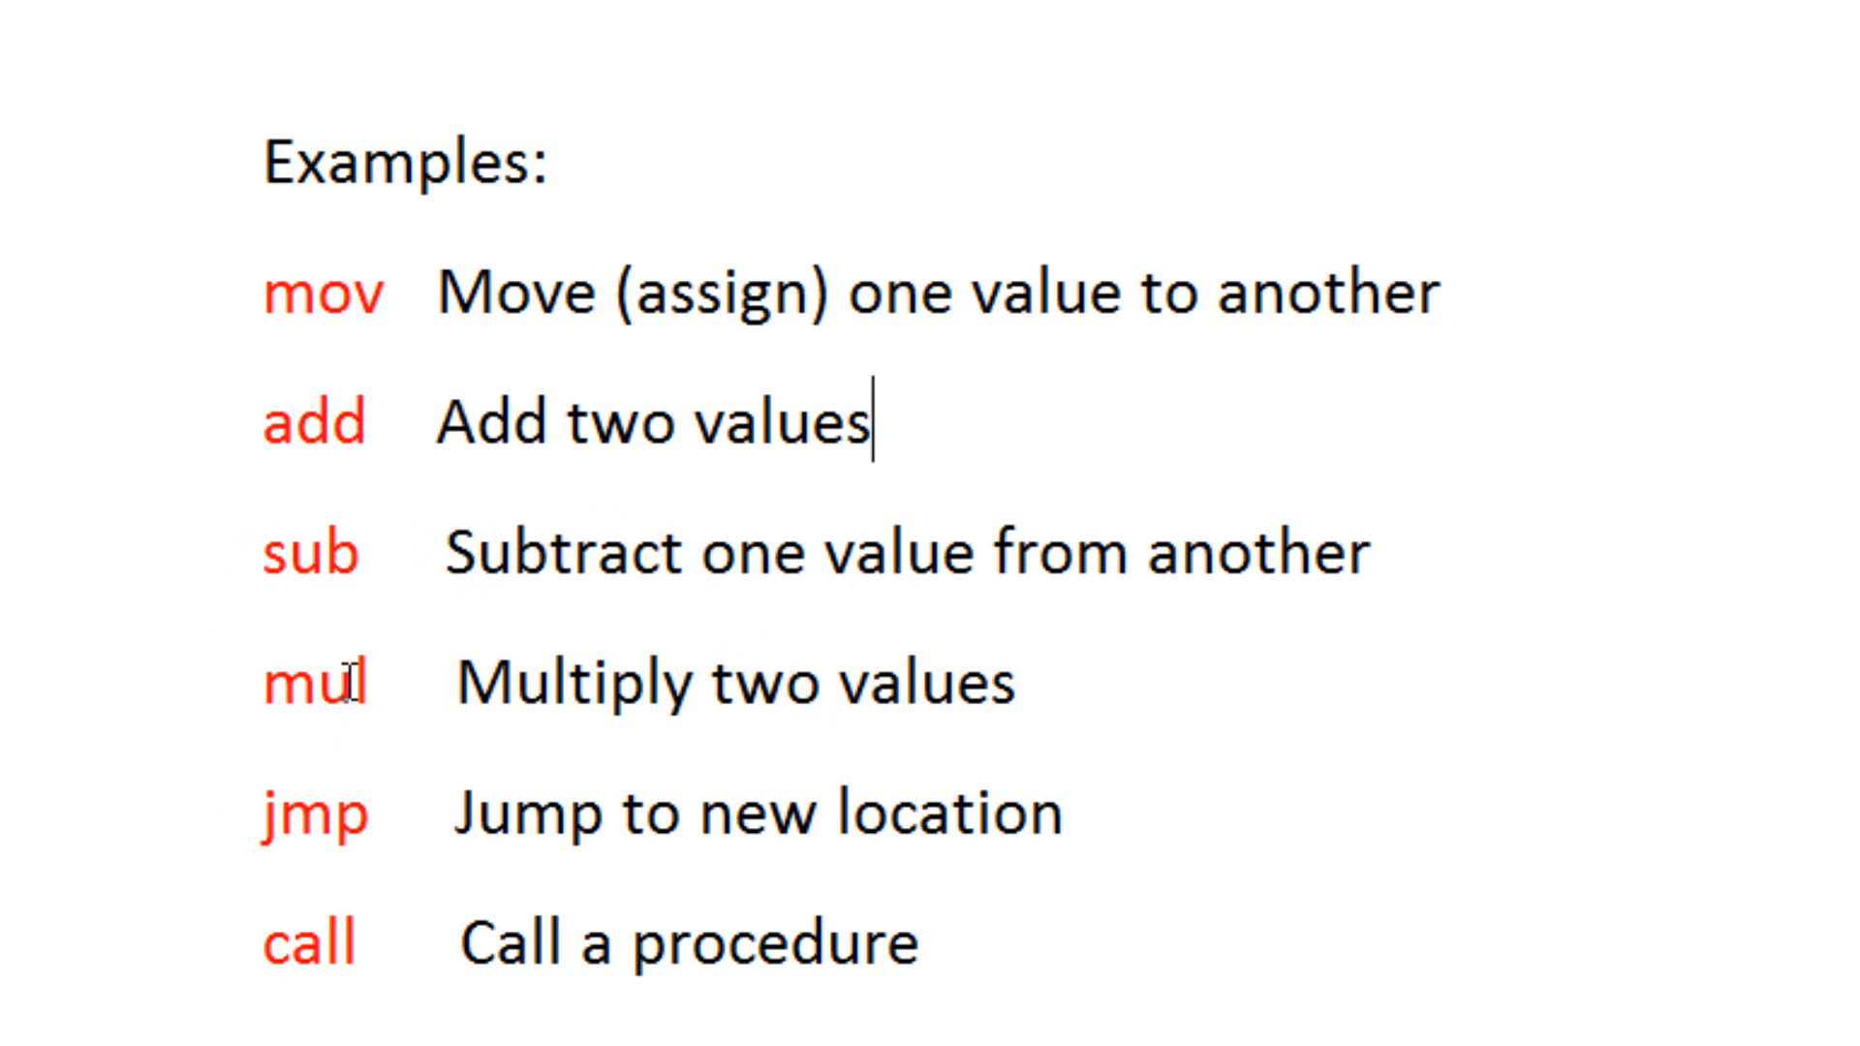
pyautogui.moveTo(627, 682)
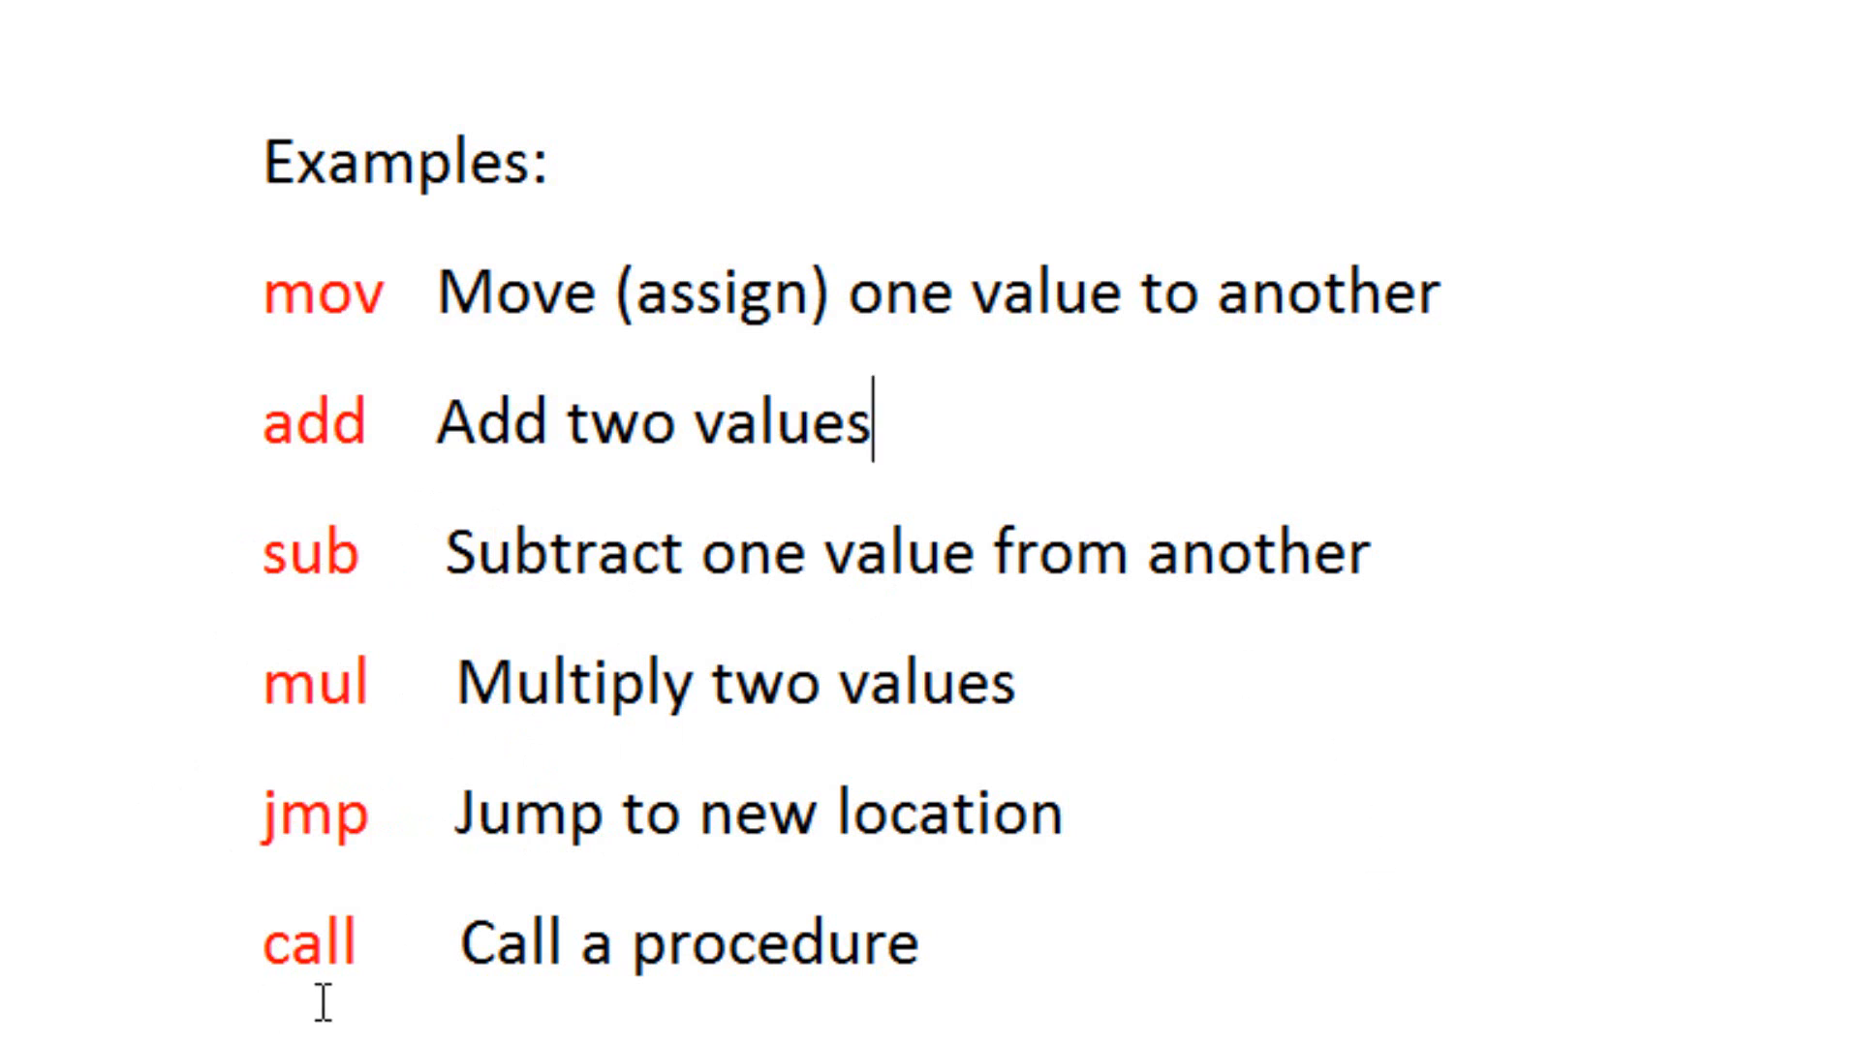
pyautogui.moveTo(599, 983)
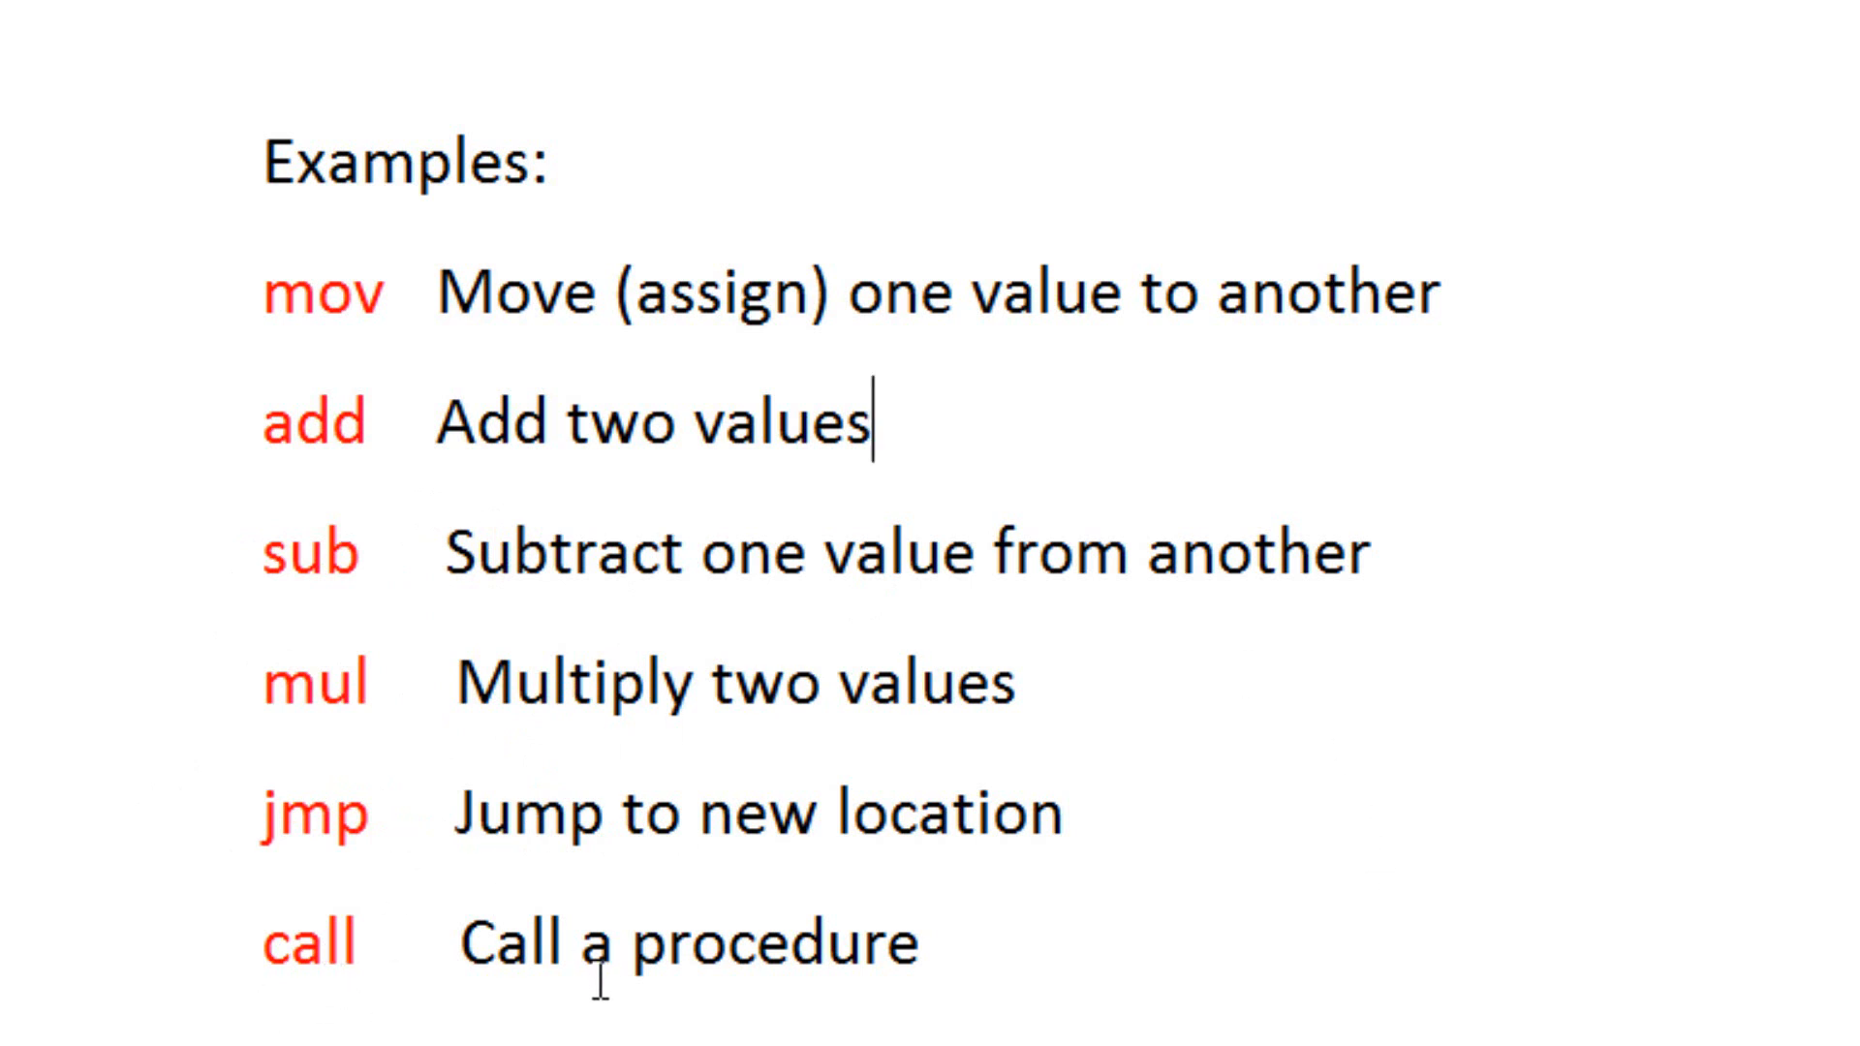